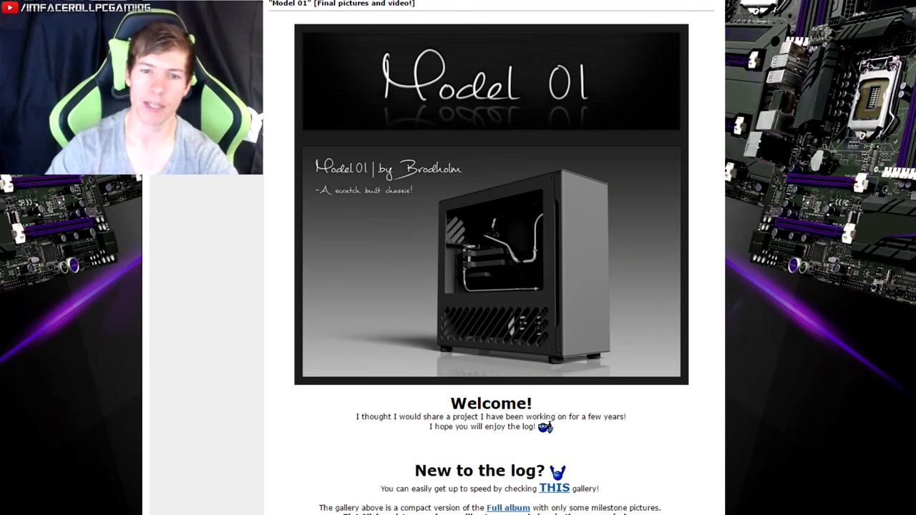
scroll("down", 3)
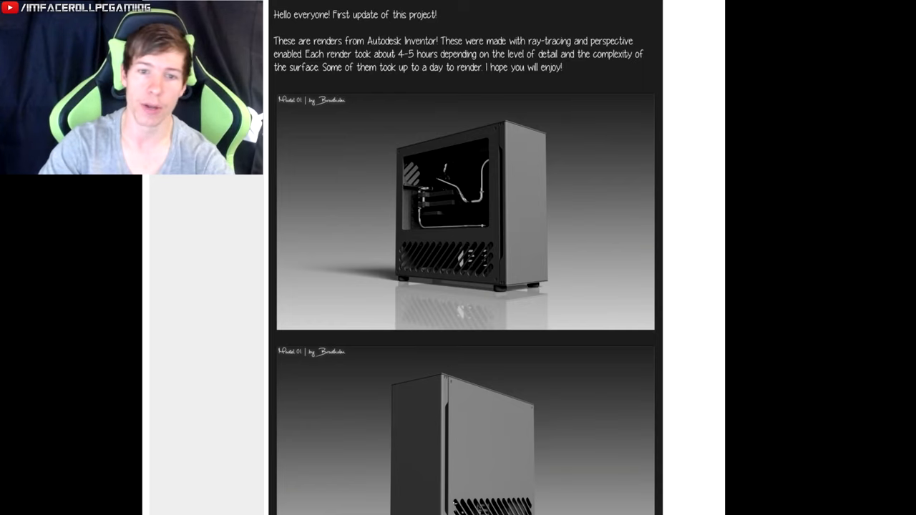
scroll("down", 3)
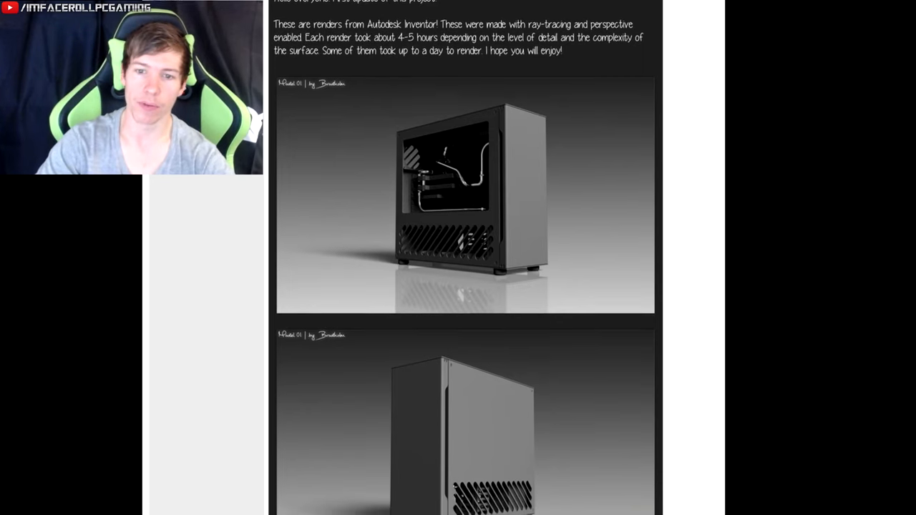
scroll("down", 3)
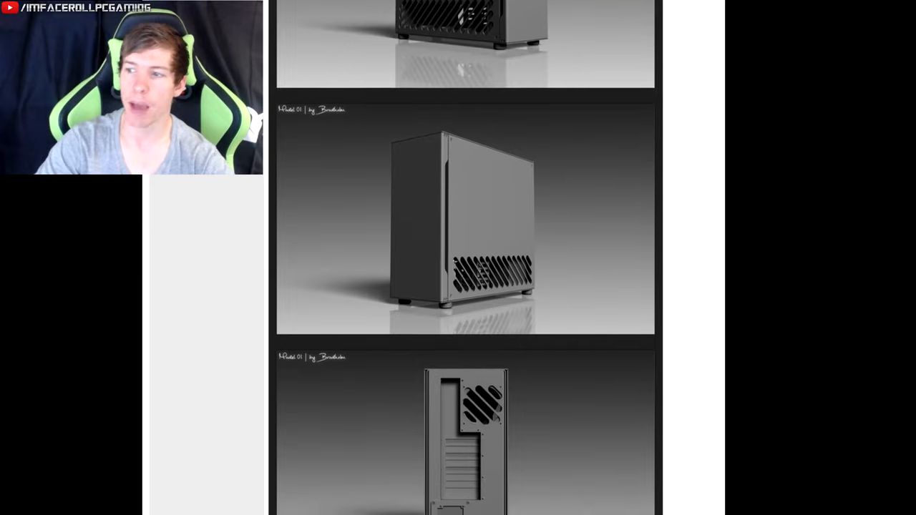
scroll("down", 3)
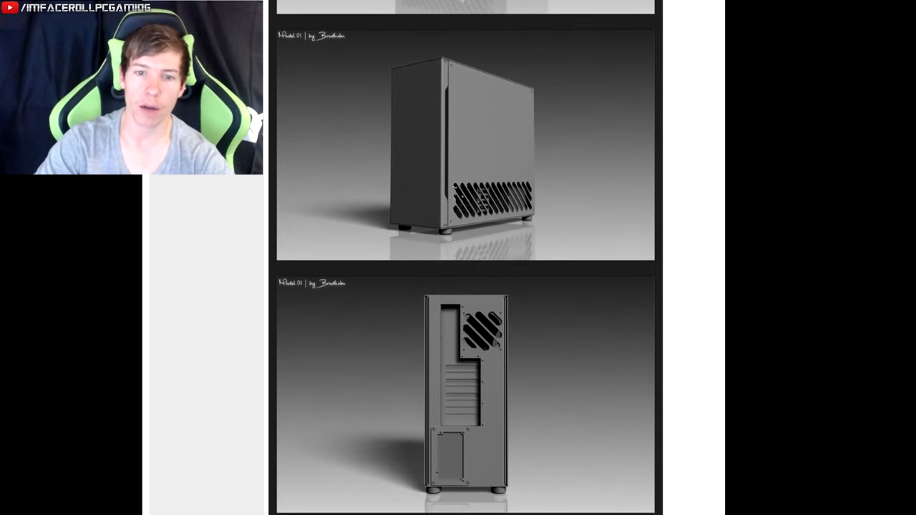
scroll("down", 3)
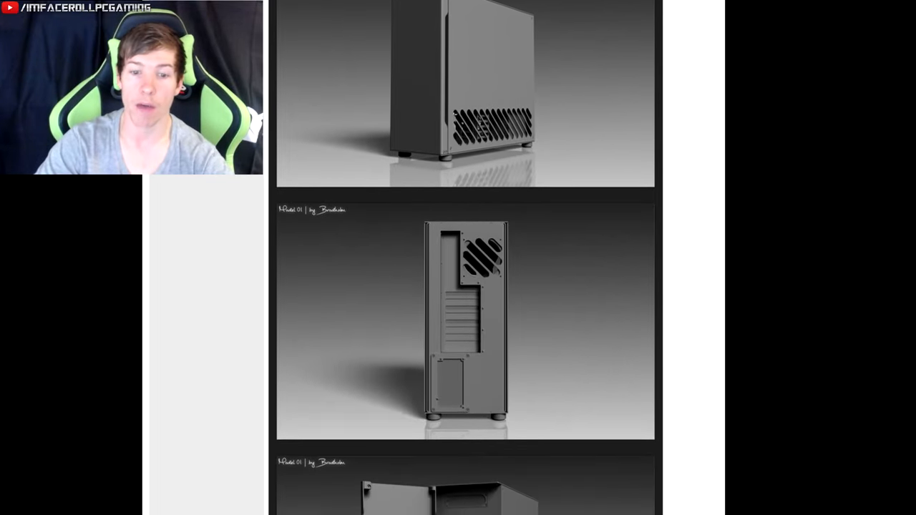
scroll("down", 3)
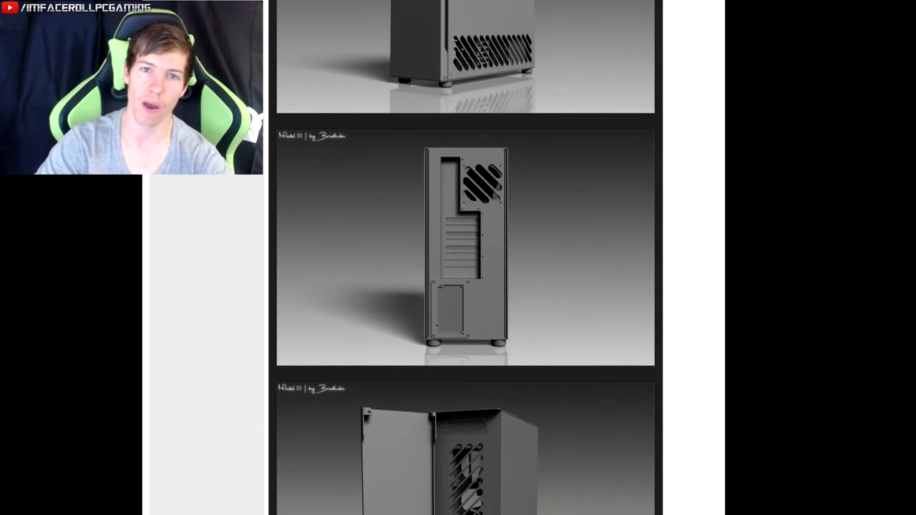
scroll("down", 3)
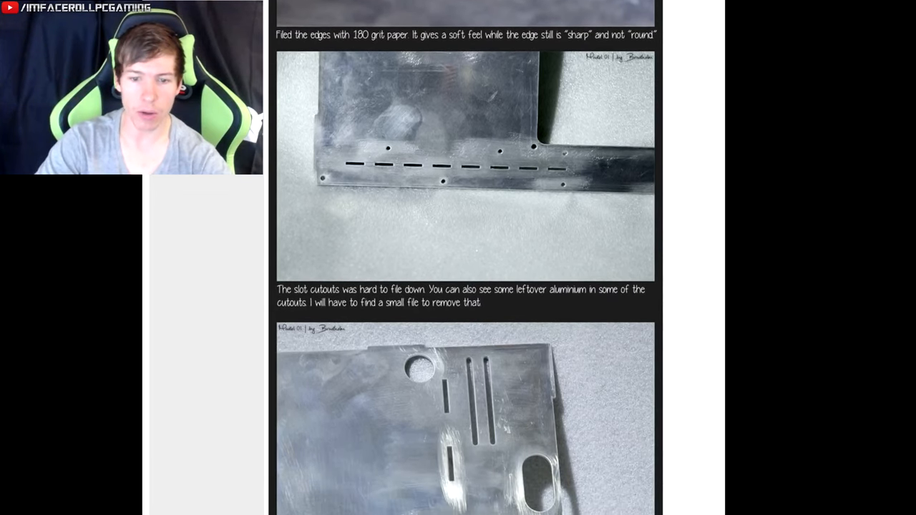
scroll("down", 3)
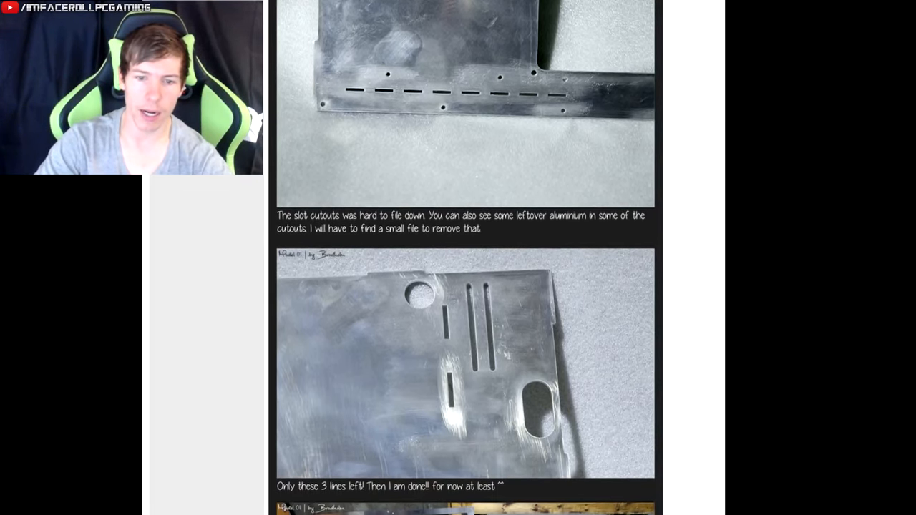
scroll("down", 3)
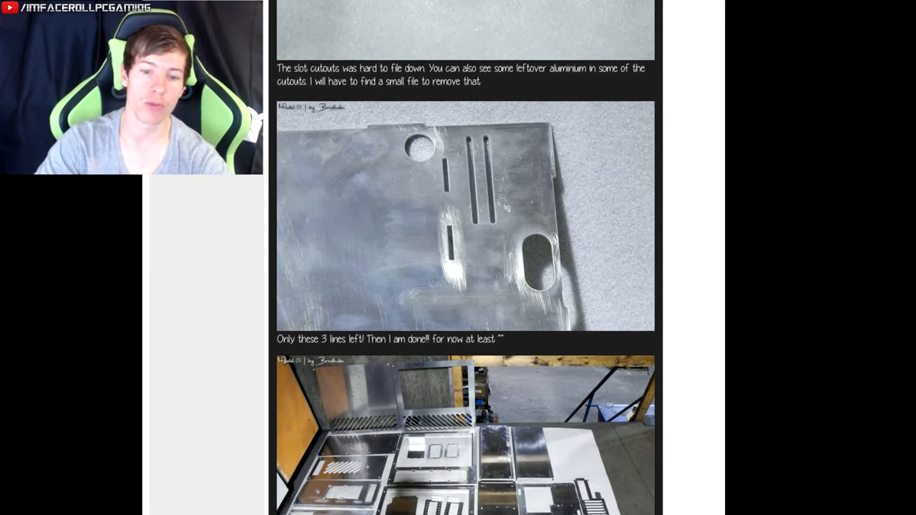
scroll("down", 3)
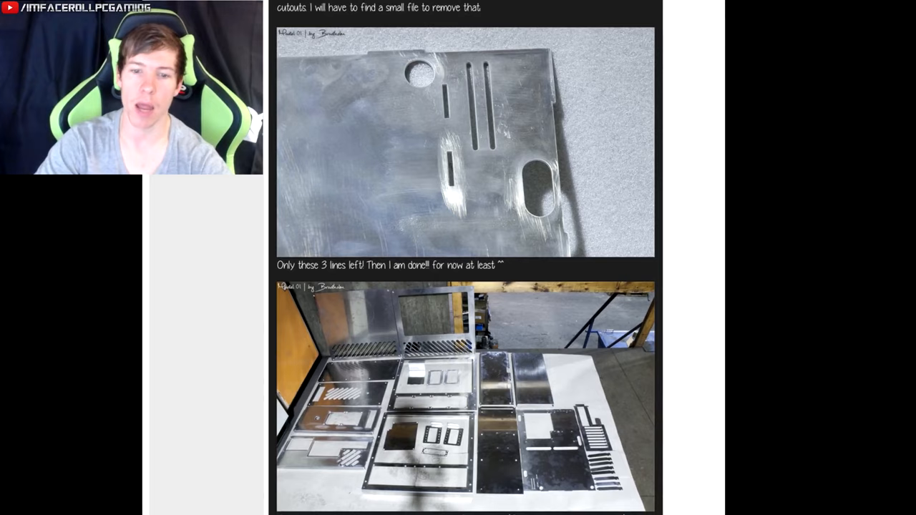
scroll("down", 3)
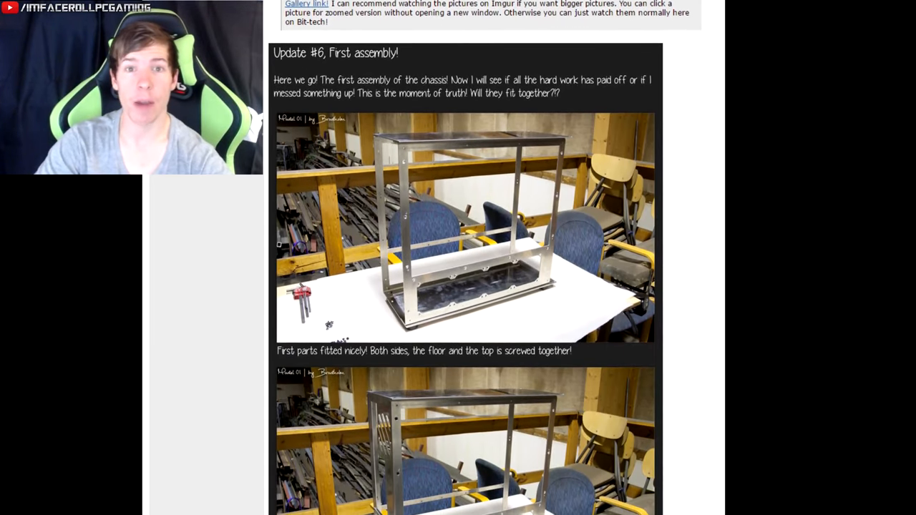
scroll("down", 3)
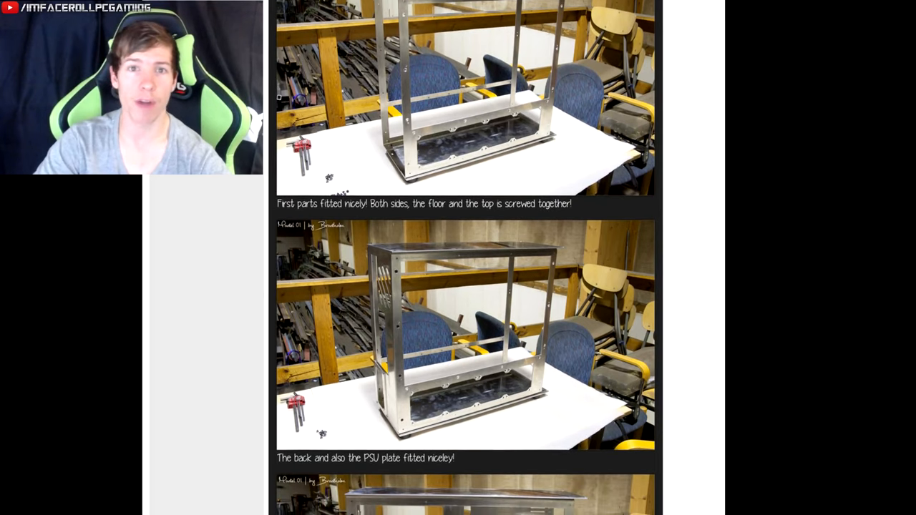
scroll("down", 3)
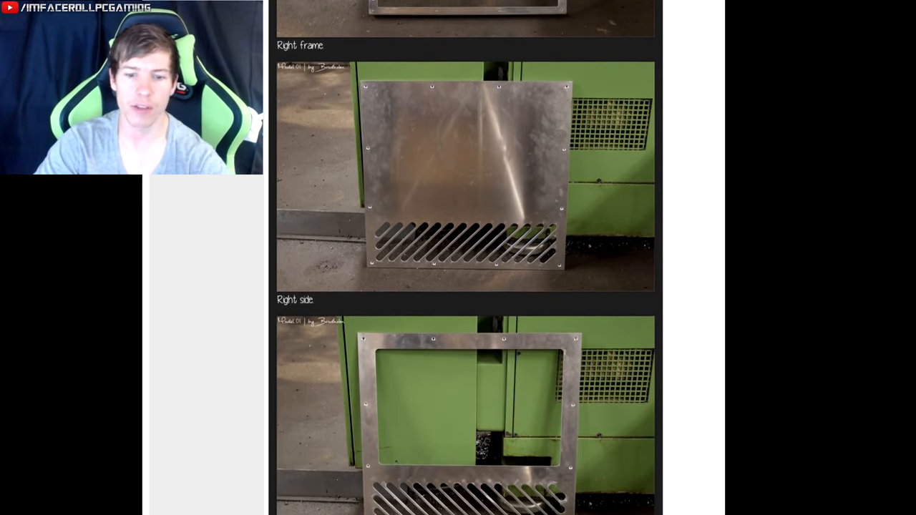
scroll("down", 3)
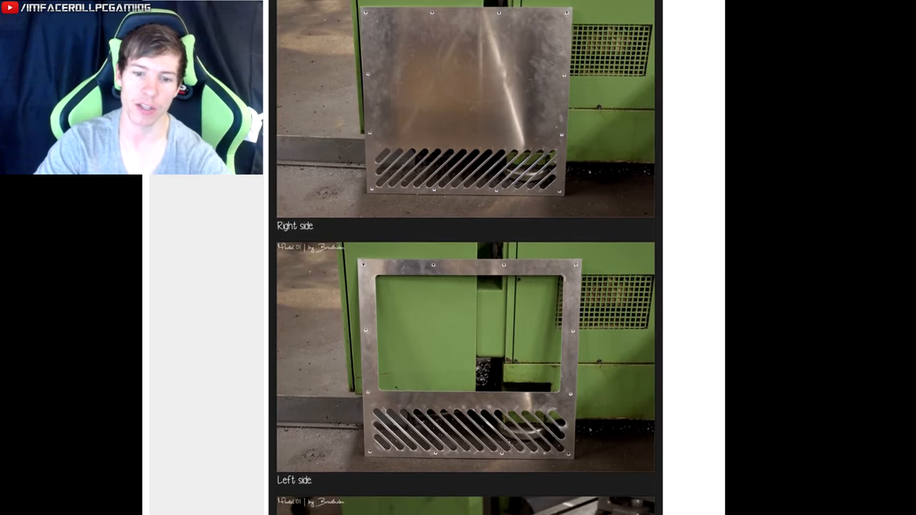
scroll("down", 3)
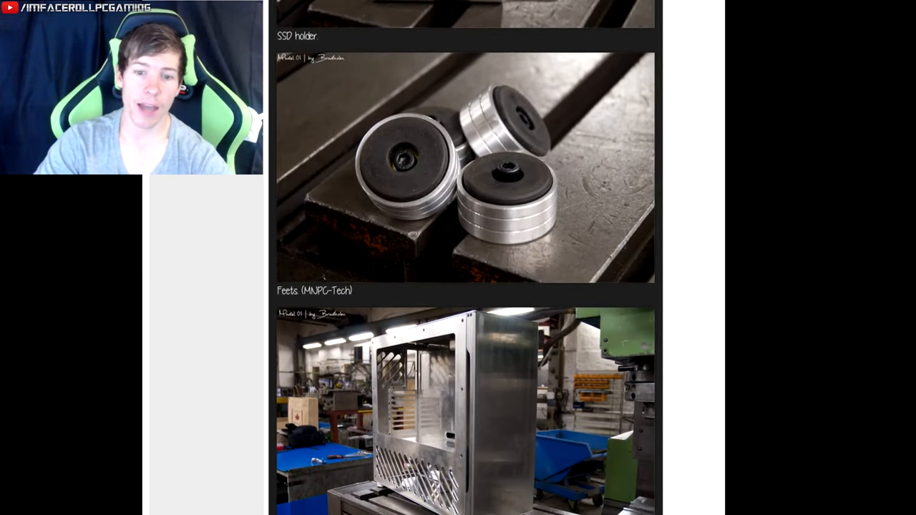
scroll("down", 3)
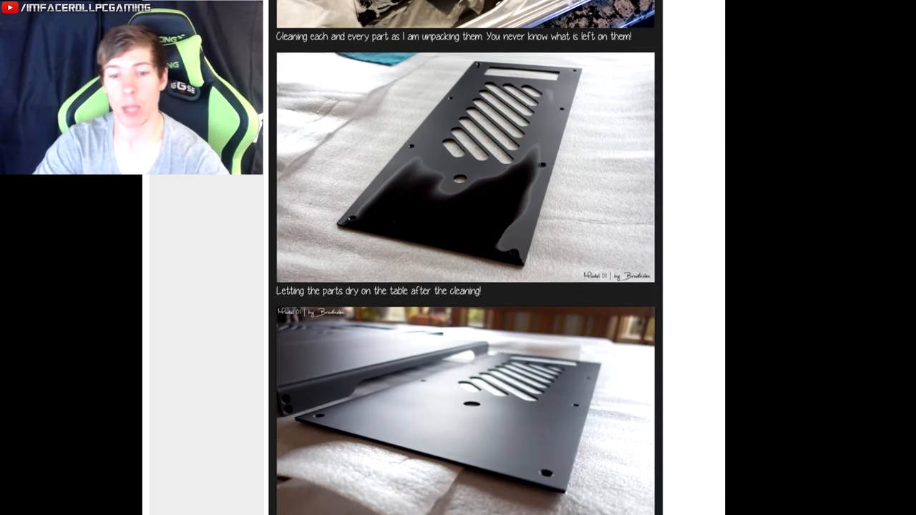
scroll("down", 3)
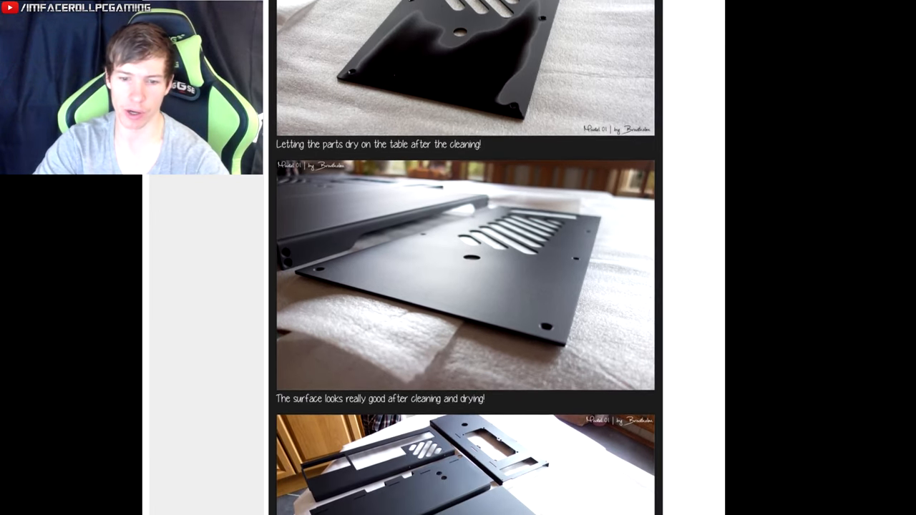
scroll("down", 3)
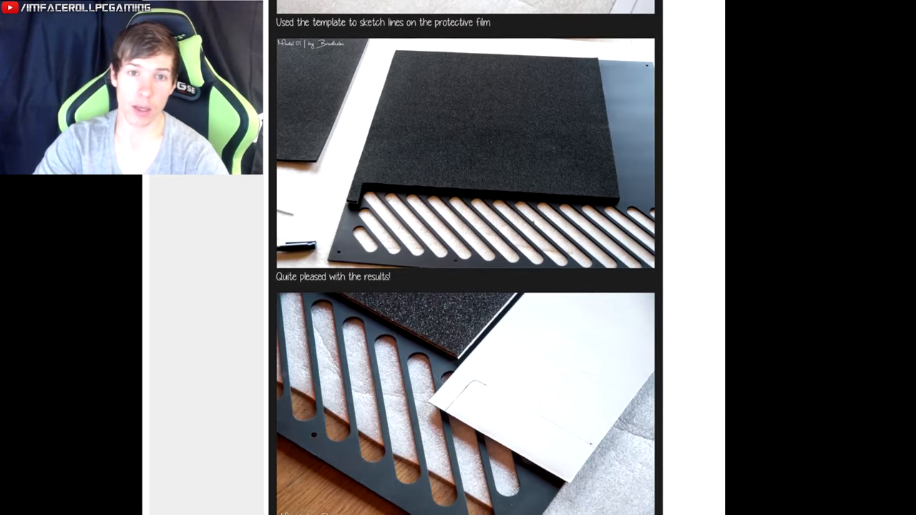
scroll("down", 3)
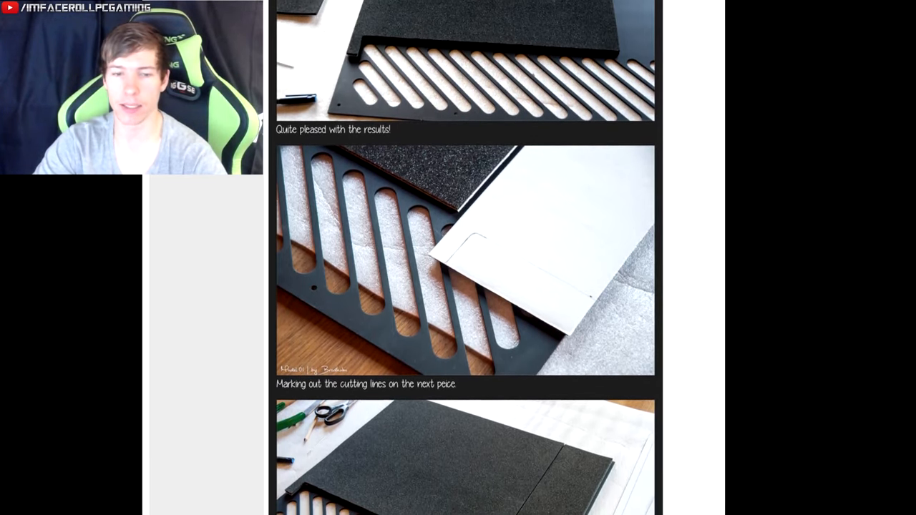
scroll("down", 3)
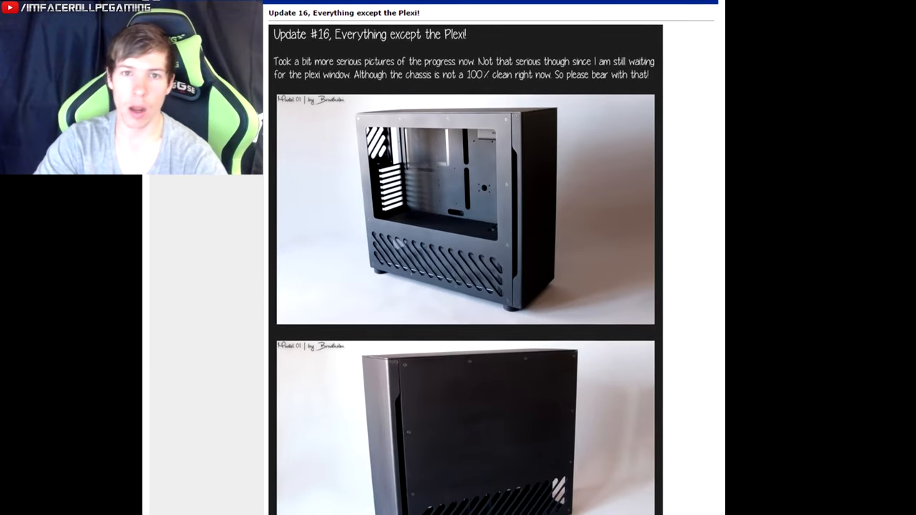
scroll("down", 3)
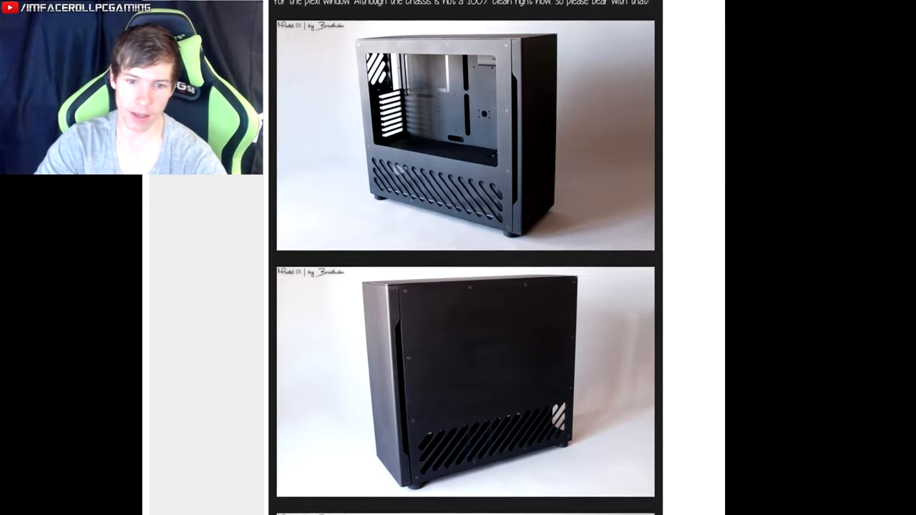
scroll("down", 3)
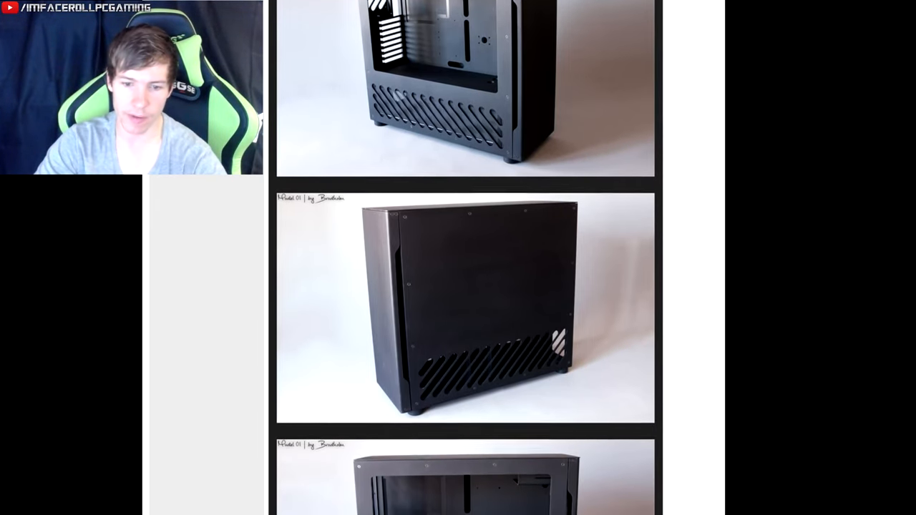
scroll("down", 3)
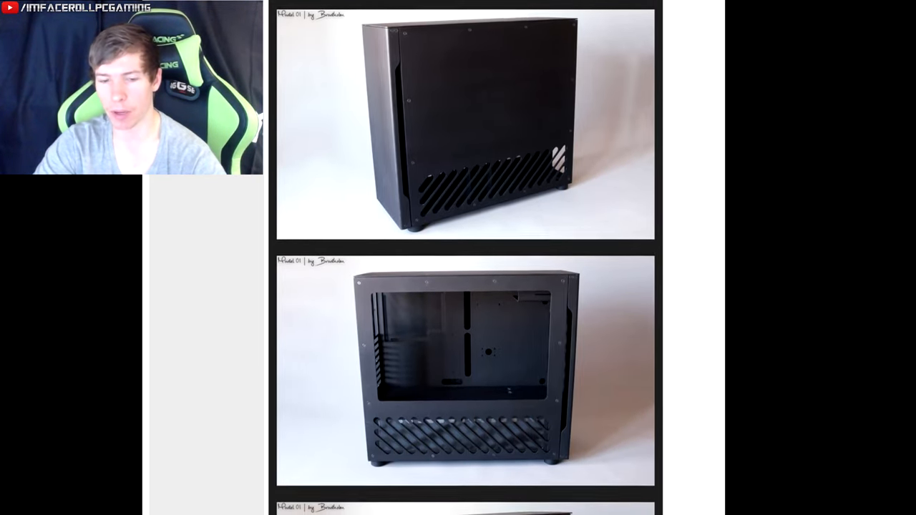
scroll("down", 3)
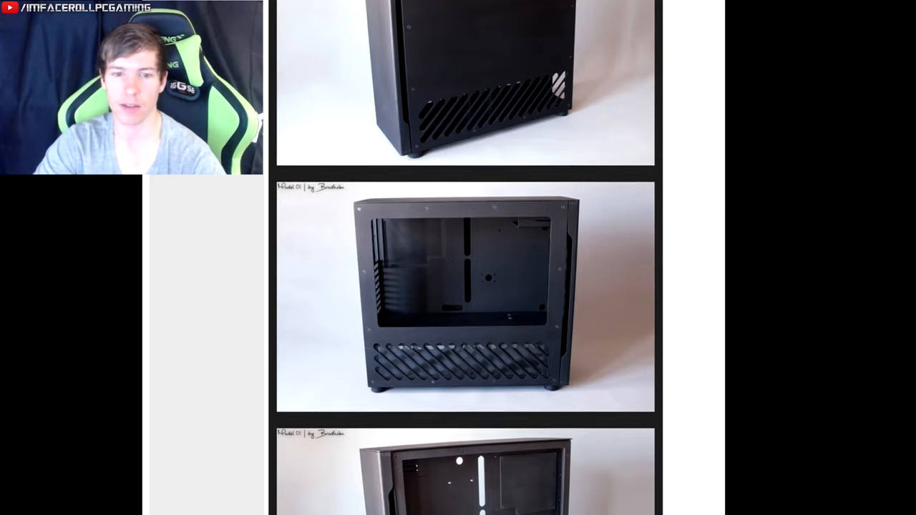
scroll("down", 3)
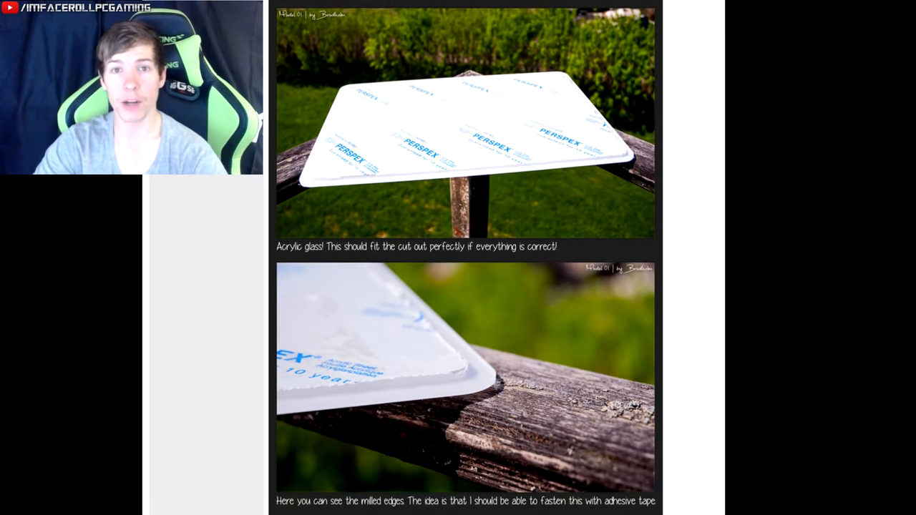
scroll("down", 3)
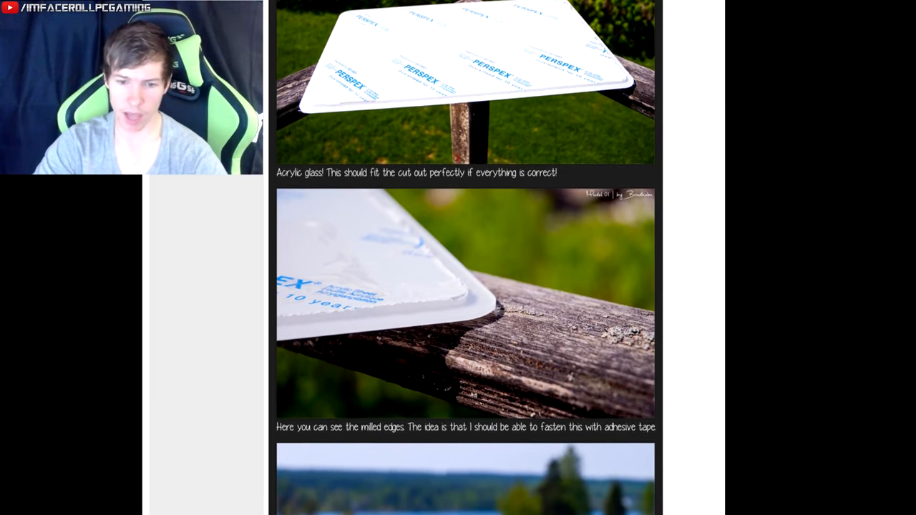
scroll("down", 3)
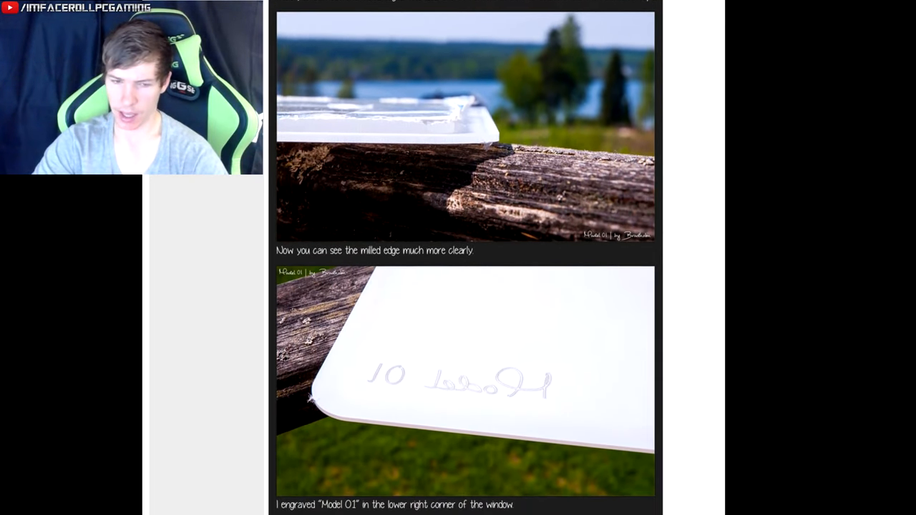
scroll("down", 3)
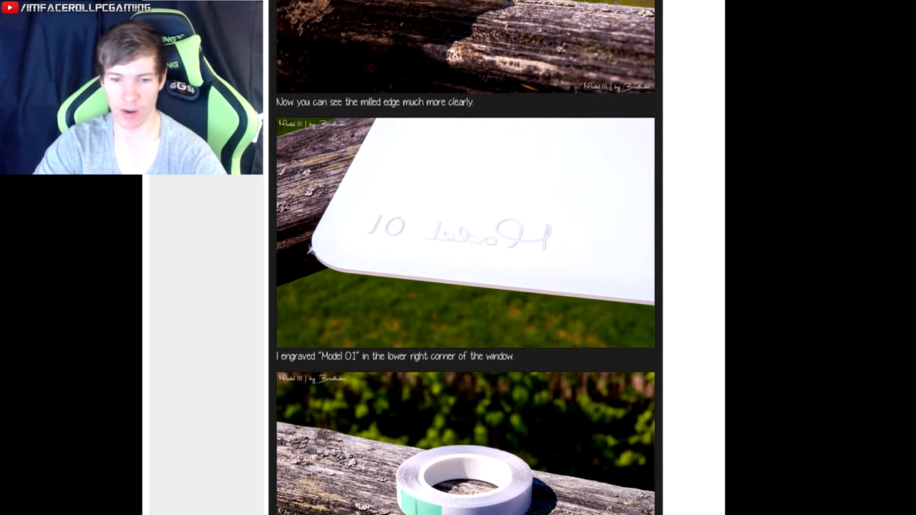
scroll("down", 3)
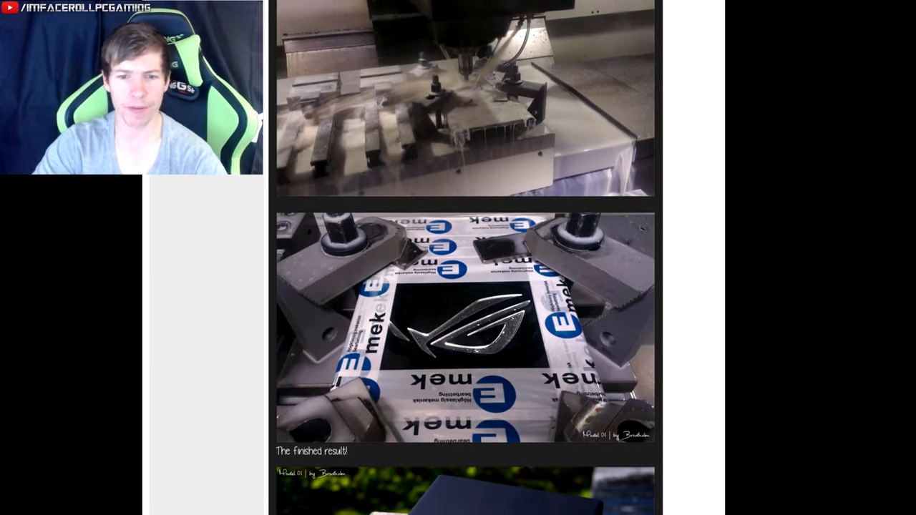
scroll("down", 3)
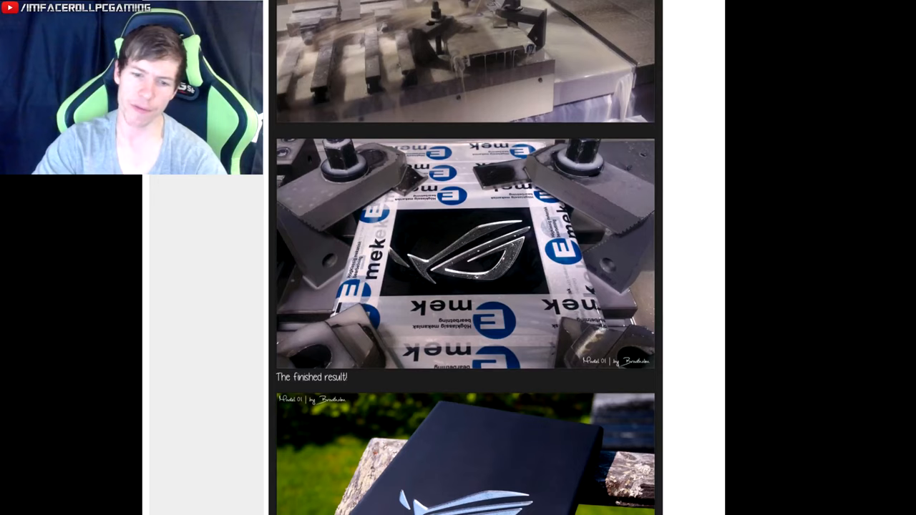
scroll("down", 3)
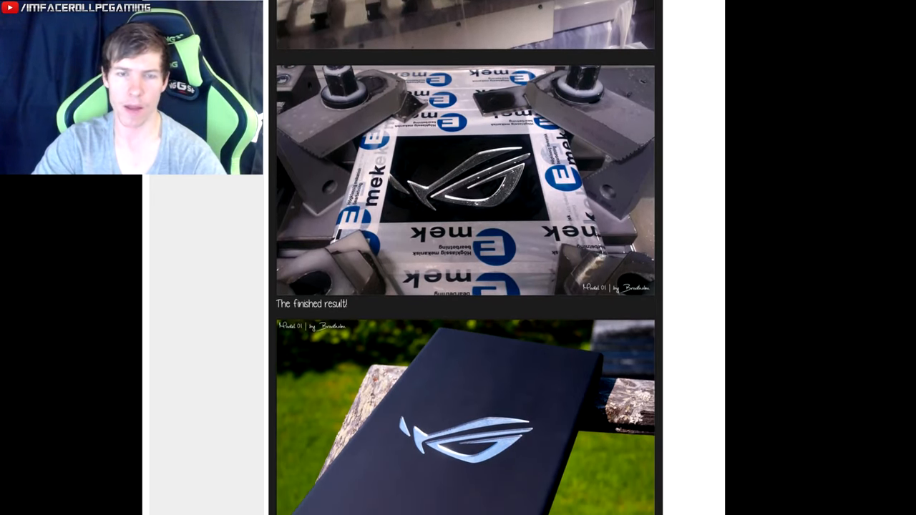
scroll("down", 3)
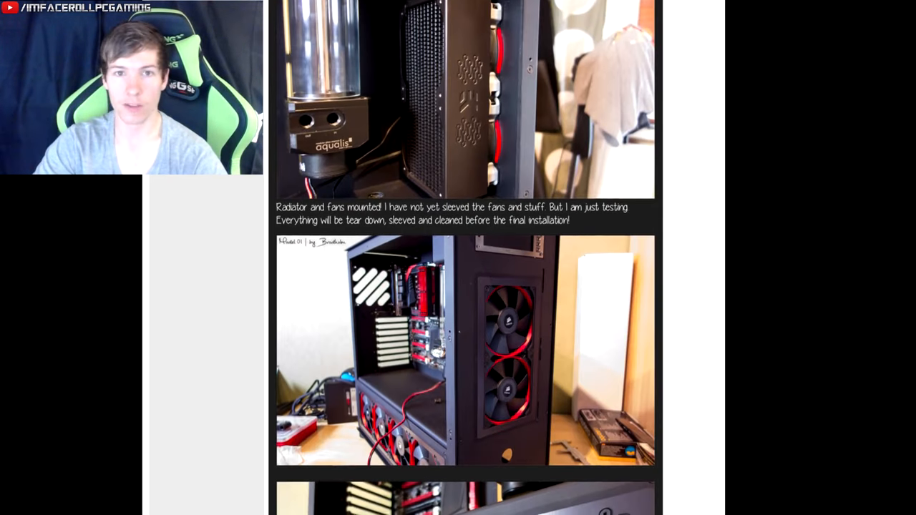
scroll("down", 3)
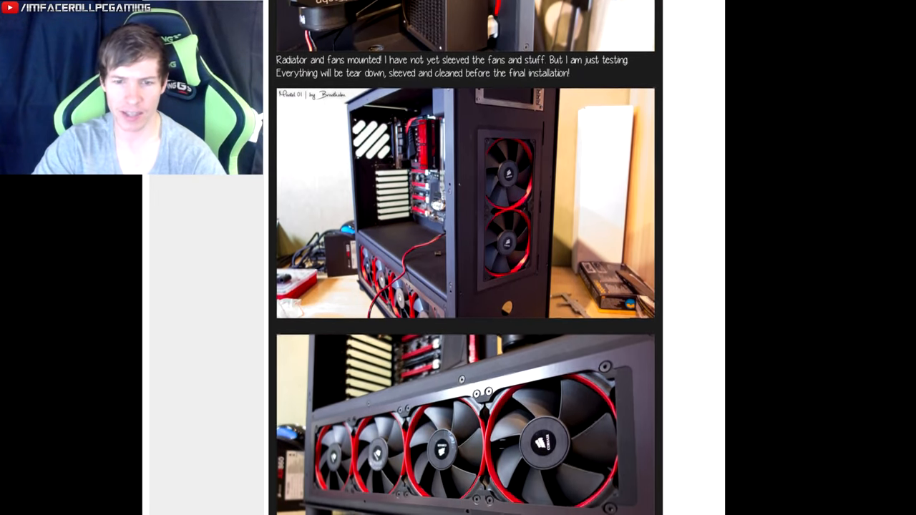
scroll("down", 3)
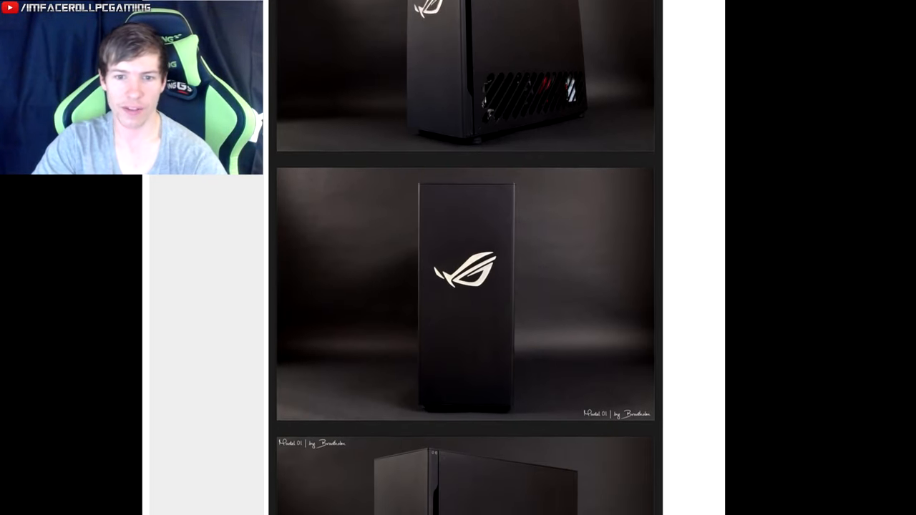
scroll("down", 3)
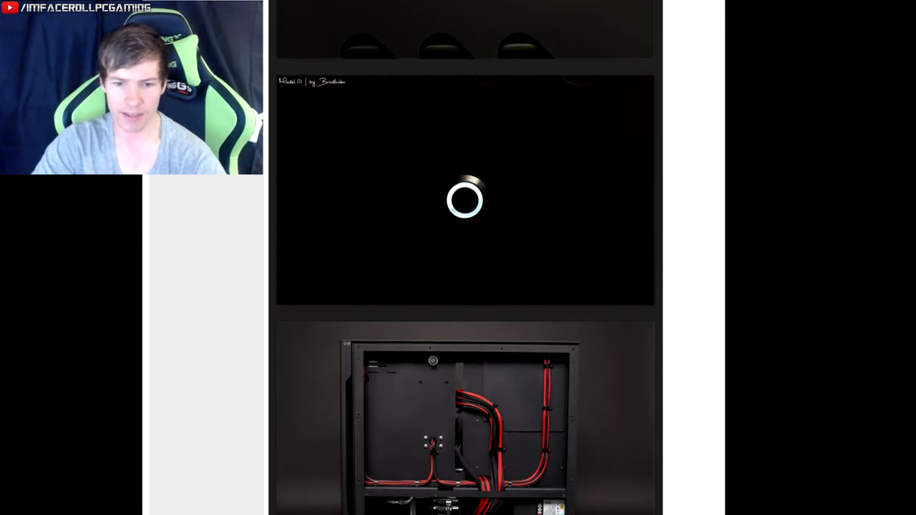
scroll("down", 3)
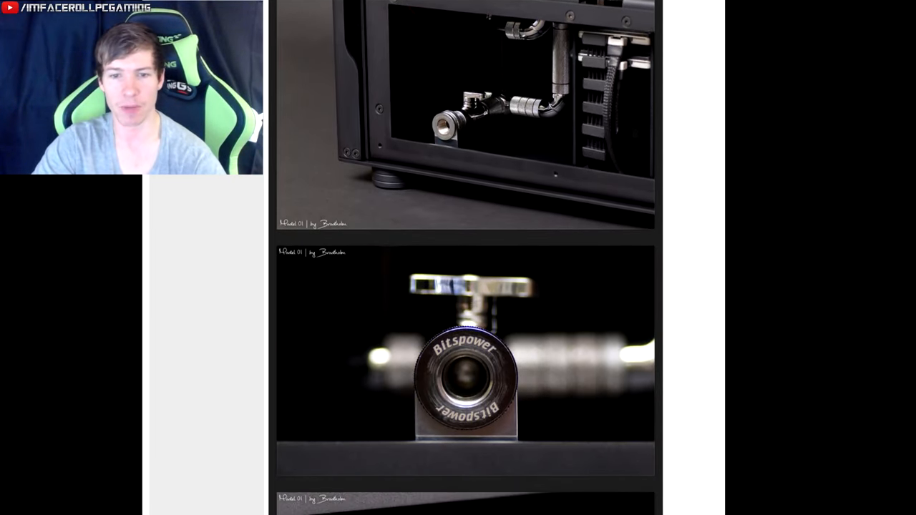
scroll("down", 3)
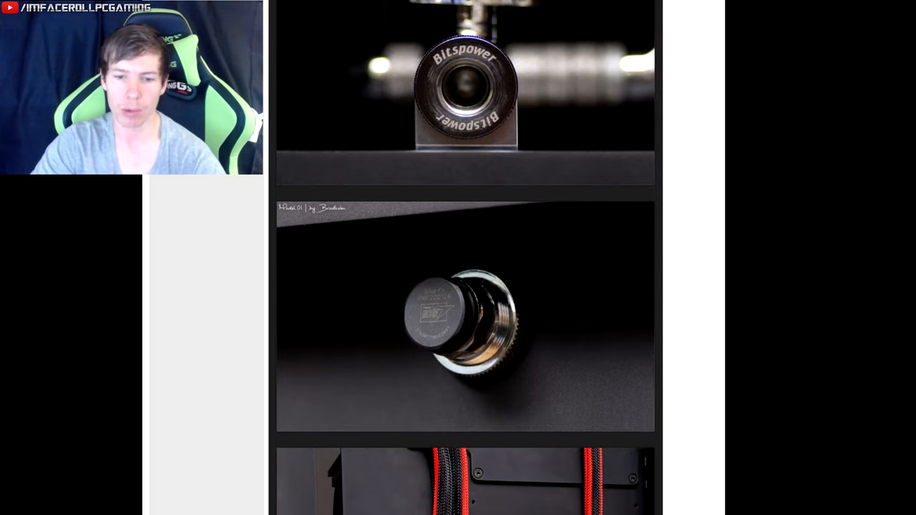
scroll("down", 3)
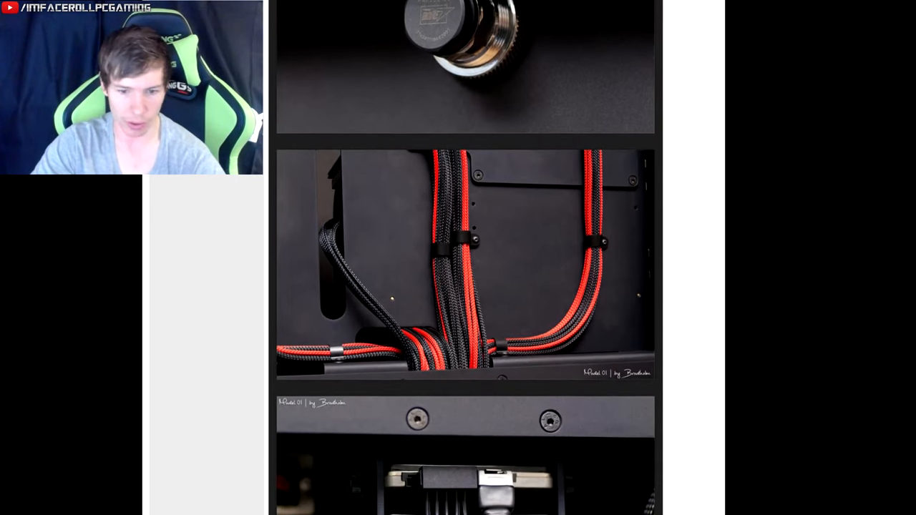
scroll("down", 3)
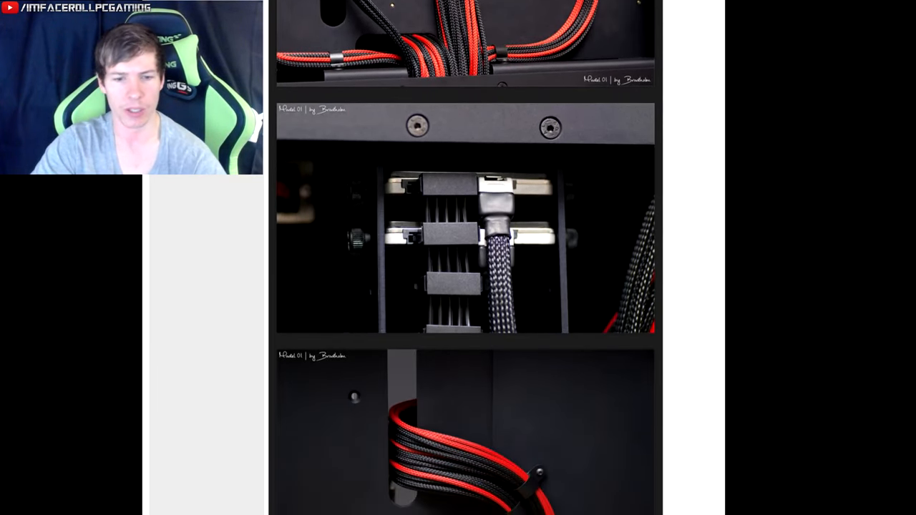
scroll("down", 3)
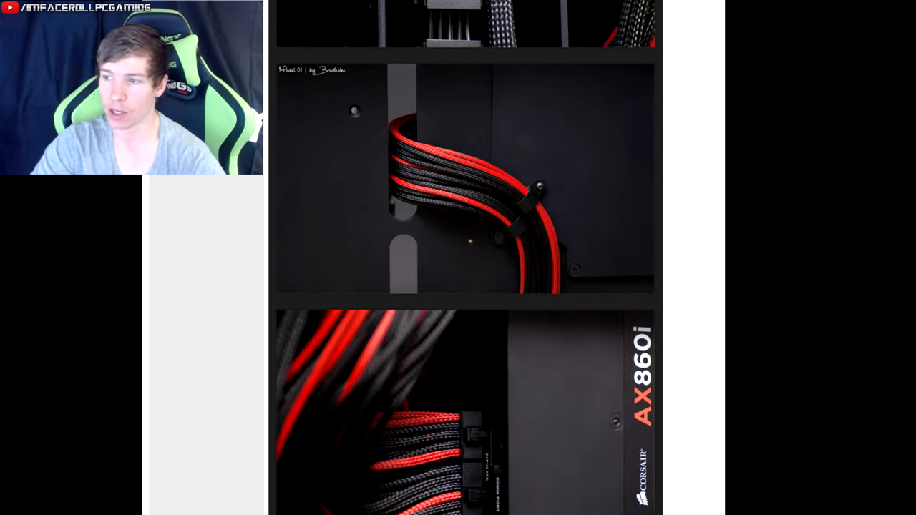
scroll("down", 3)
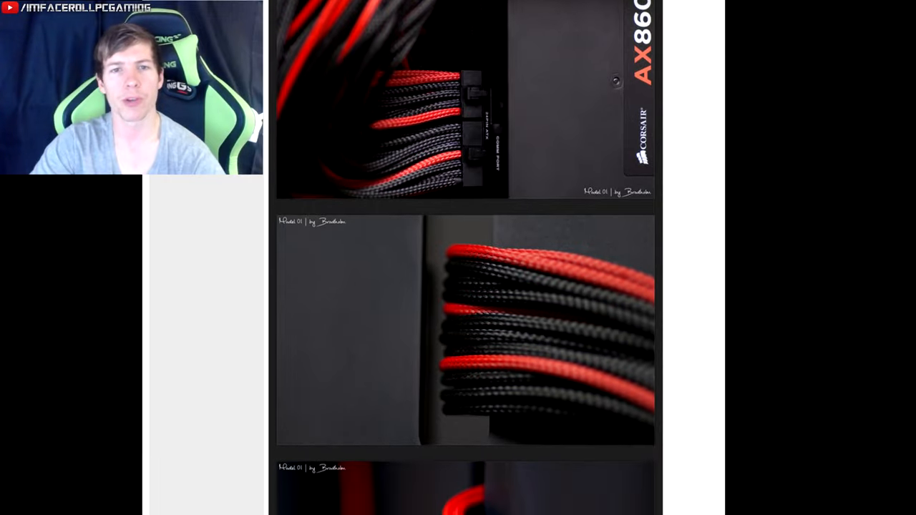
scroll("down", 3)
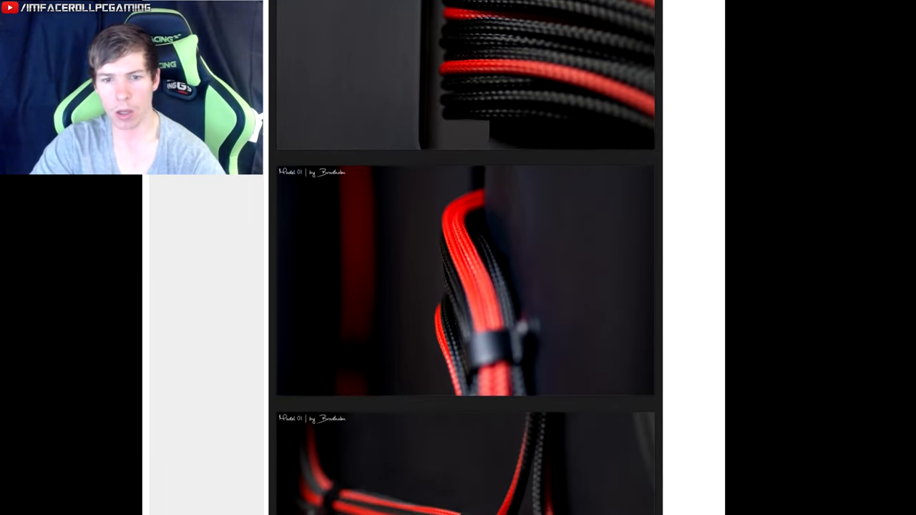
scroll("down", 3)
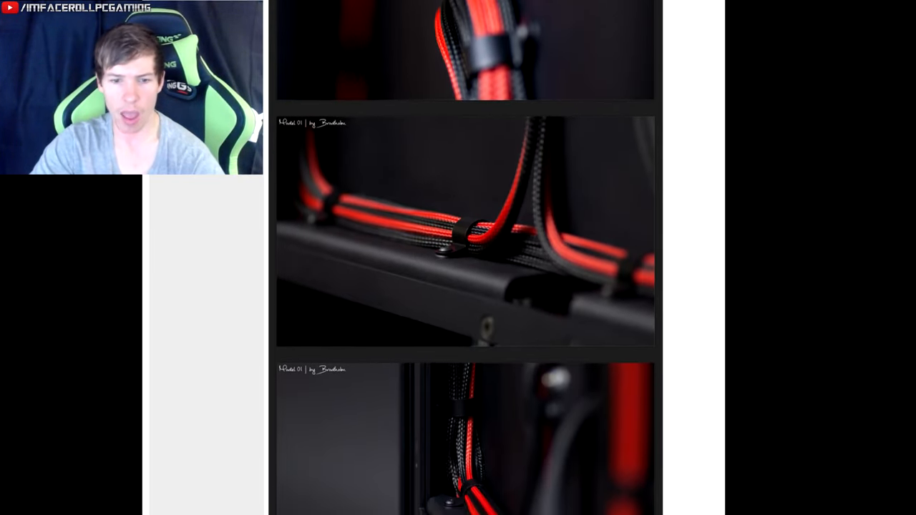
scroll("down", 3)
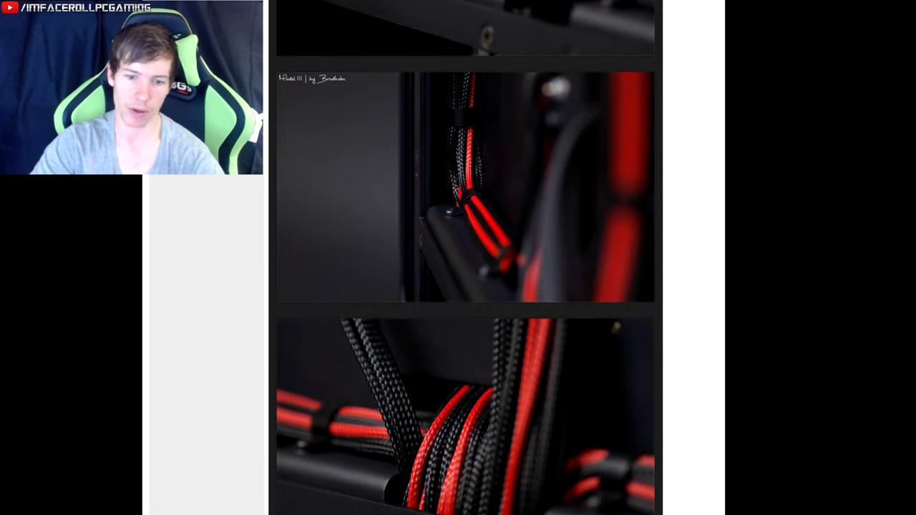
scroll("down", 3)
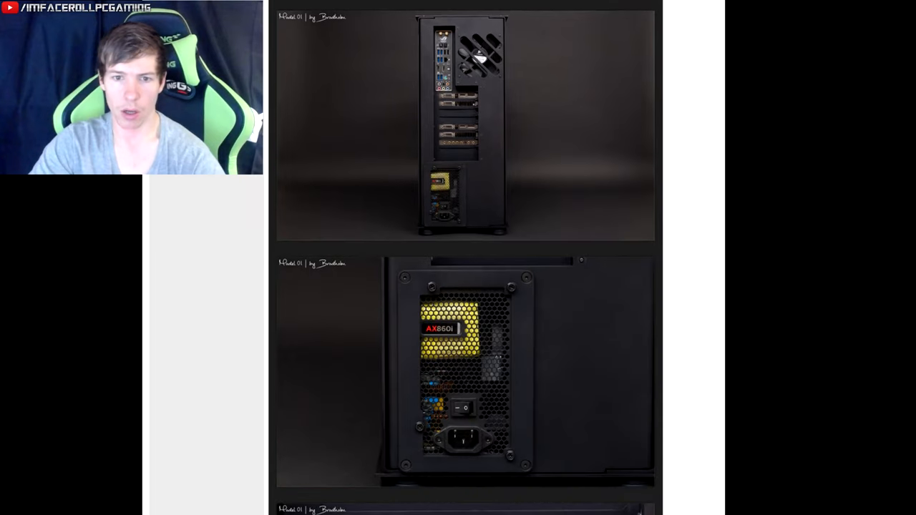
scroll("down", 3)
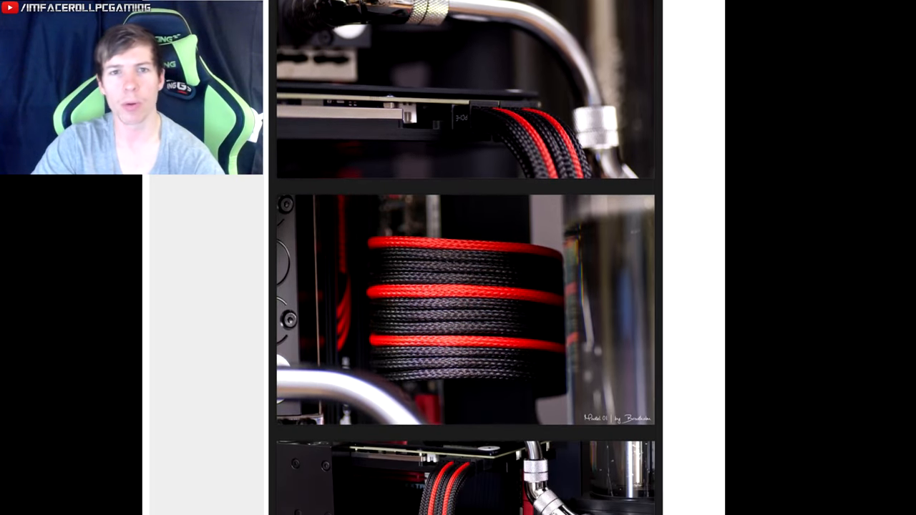
scroll("down", 3)
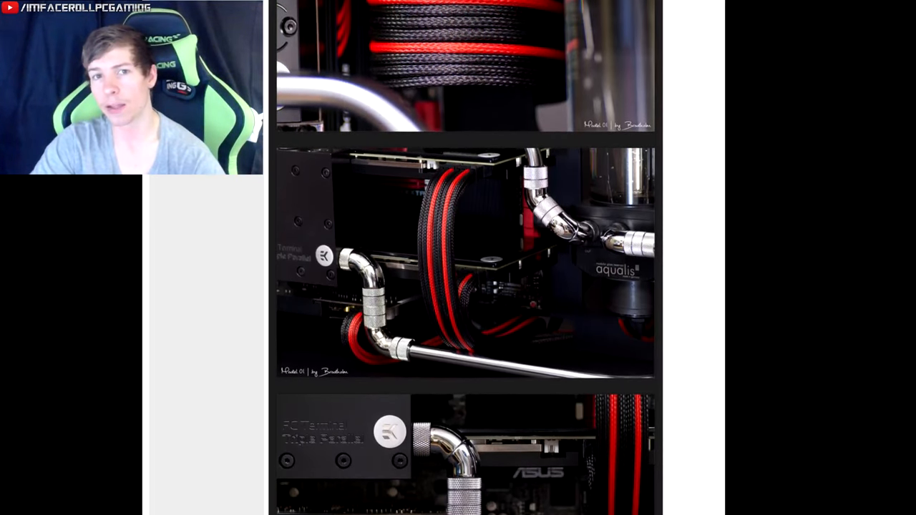
scroll("down", 3)
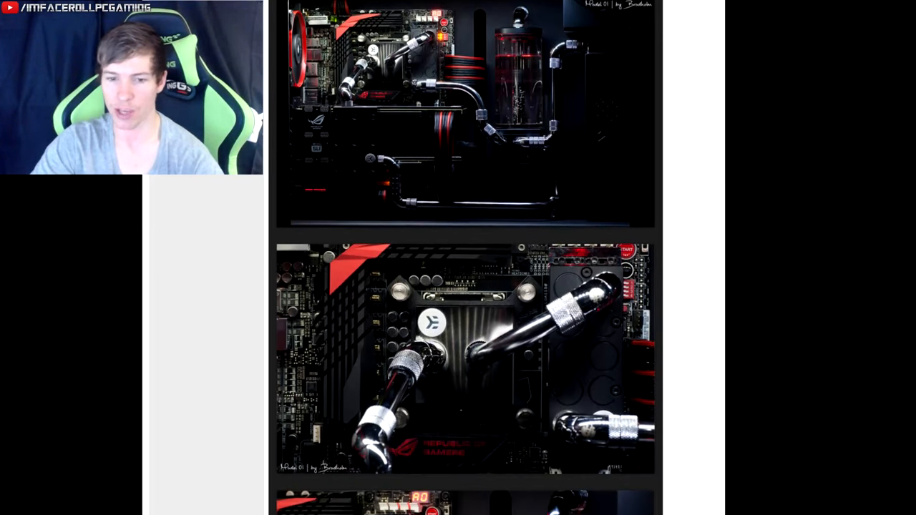
scroll("down", 3)
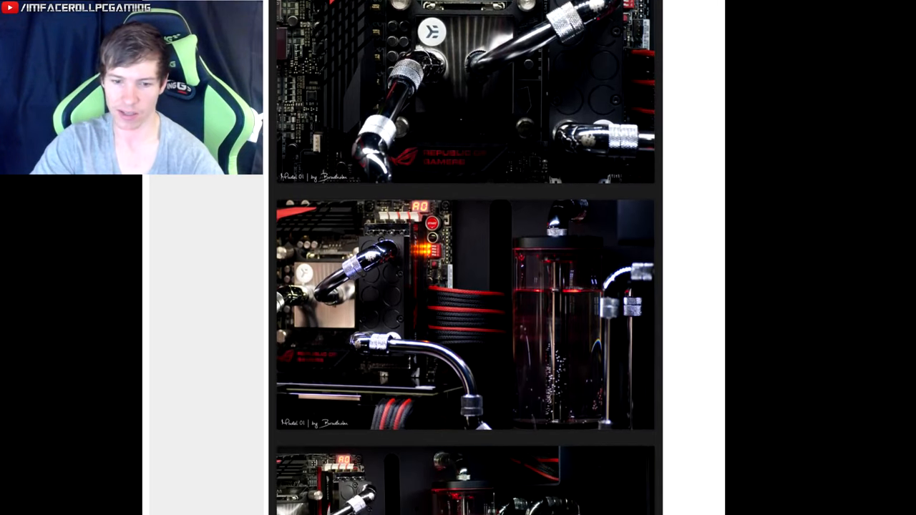
scroll("down", 3)
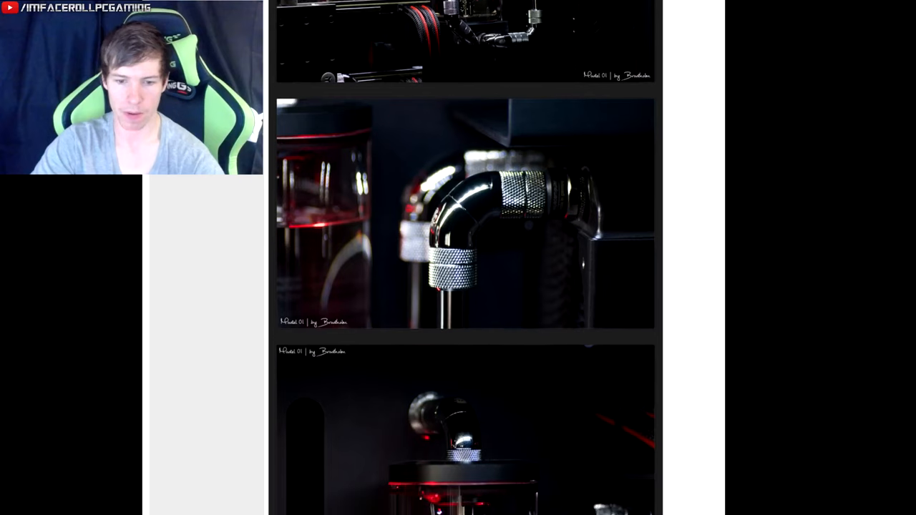
scroll("down", 3)
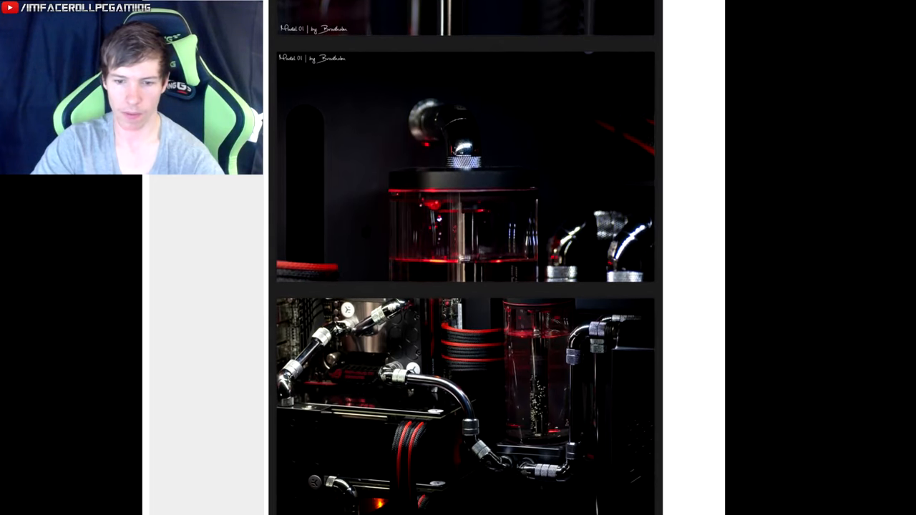
scroll("down", 3)
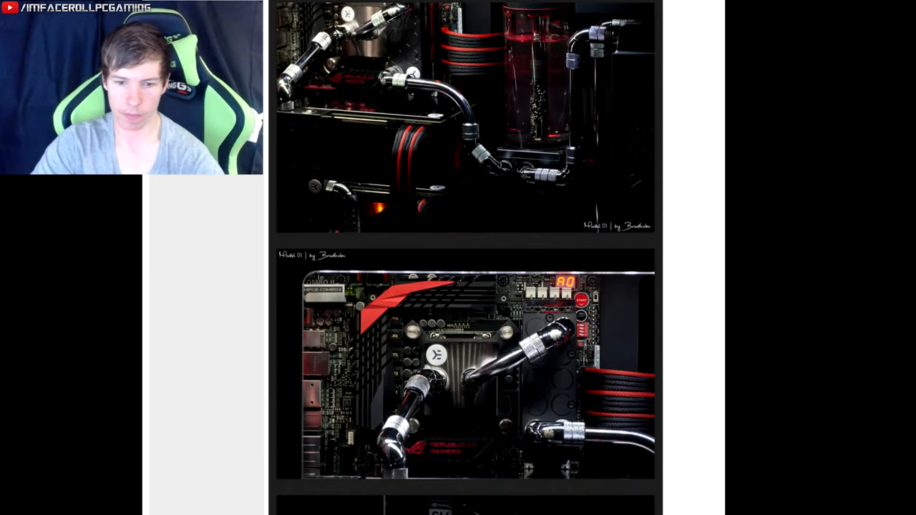
scroll("down", 3)
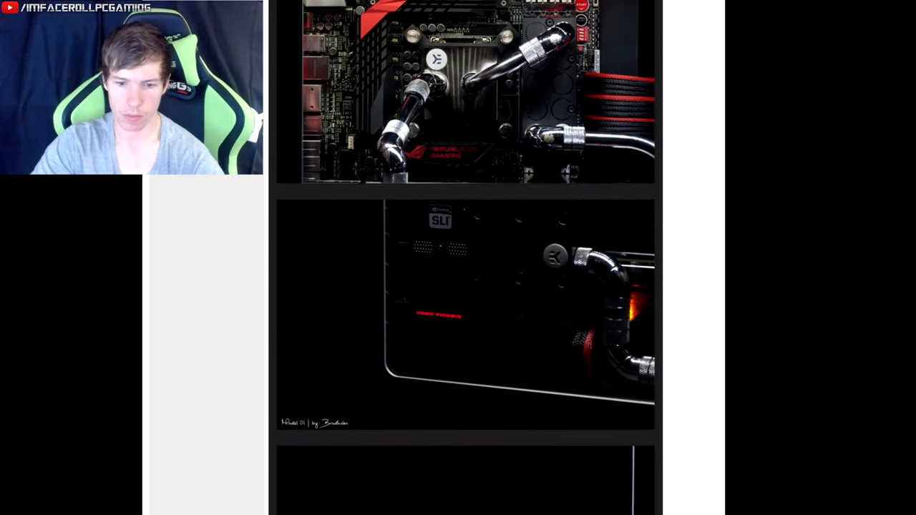
scroll("down", 3)
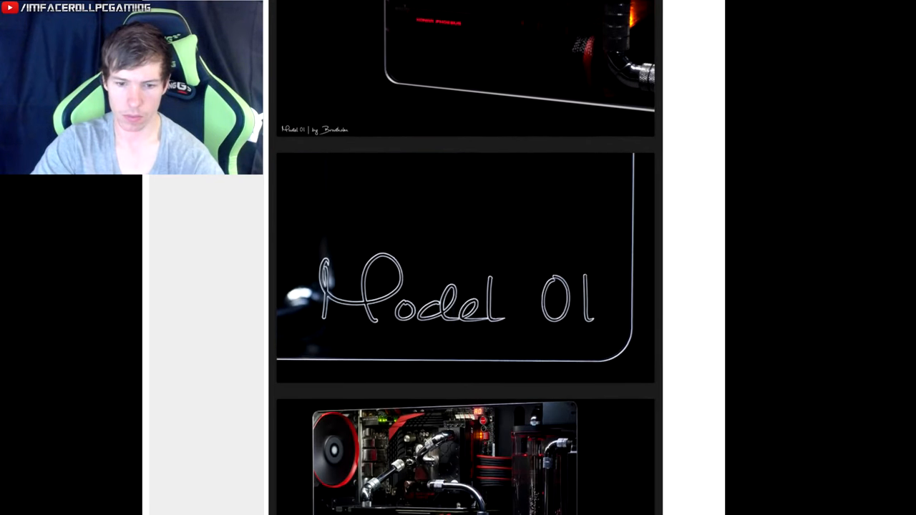
scroll("down", 3)
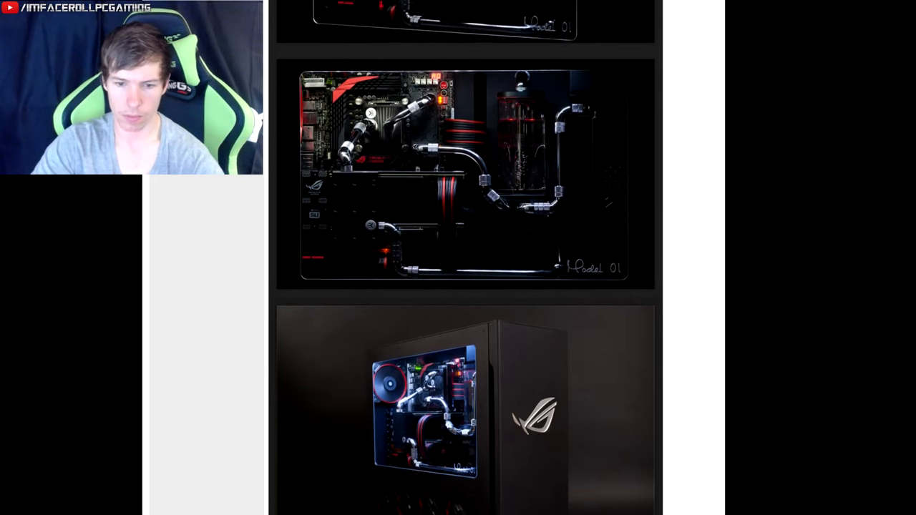
scroll("down", 3)
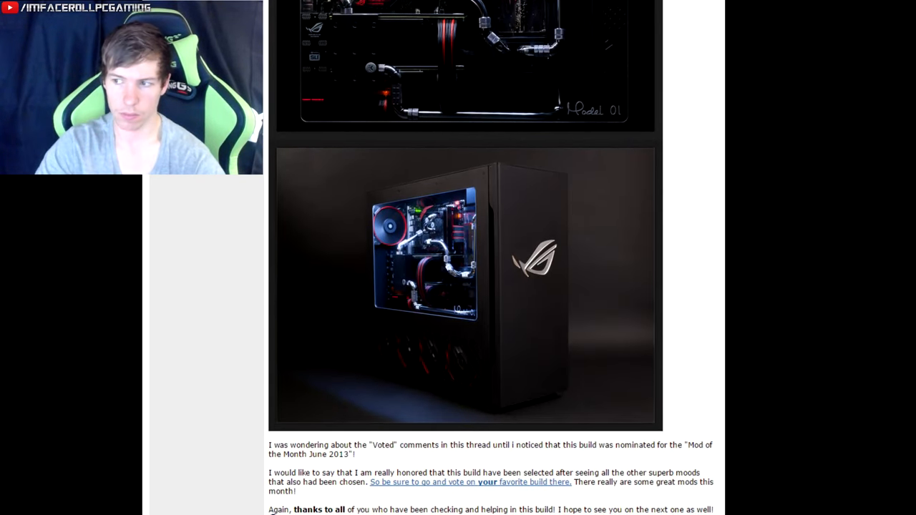